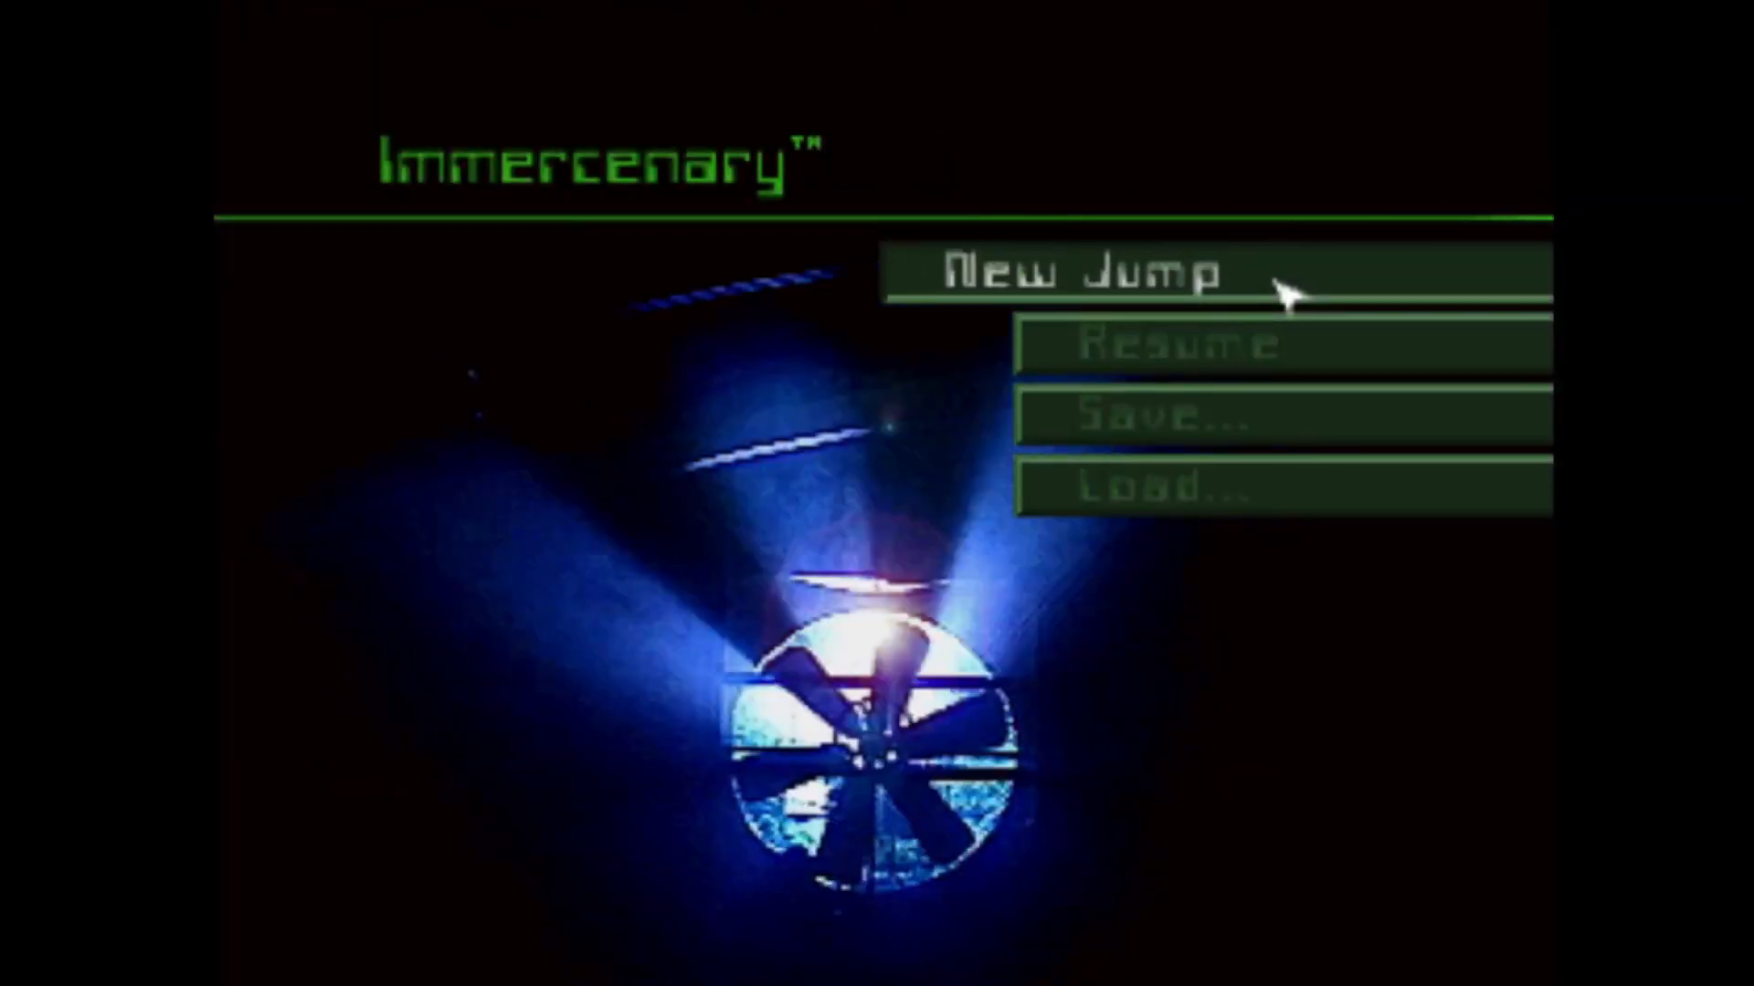
Step: Start a New Jump from the main menu to enter first-person play at rank 255
{"action": "left_click", "coordinate": [1082, 272]}
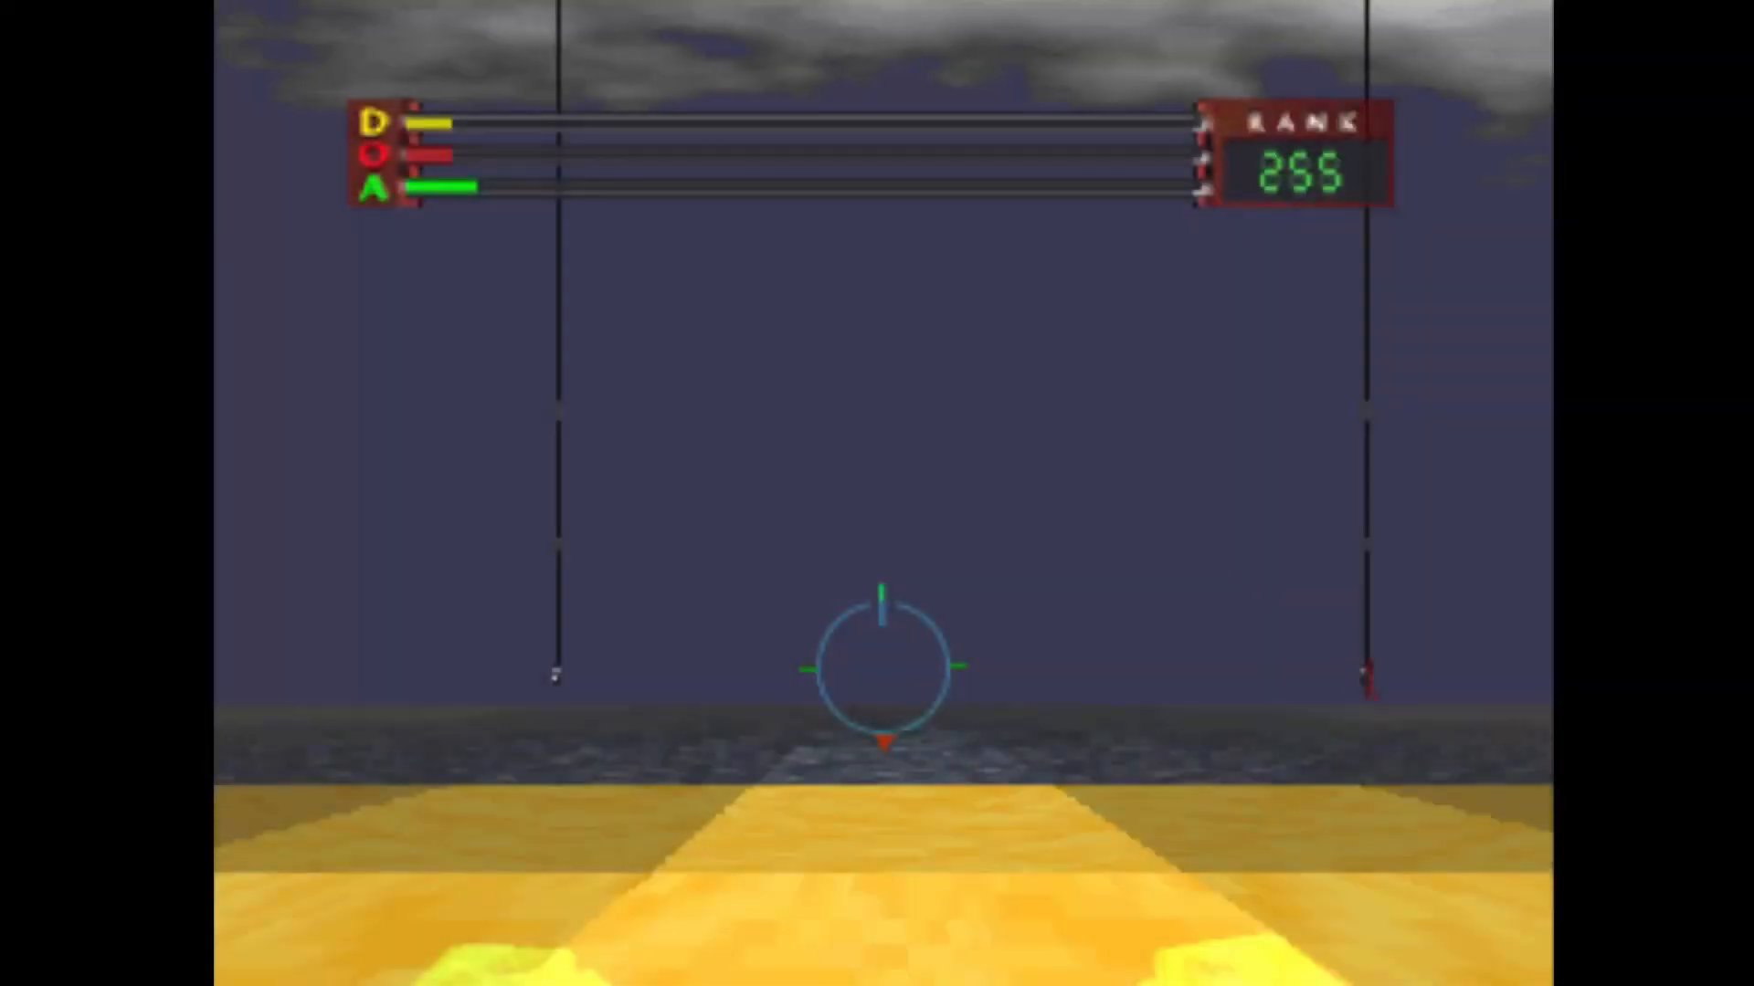